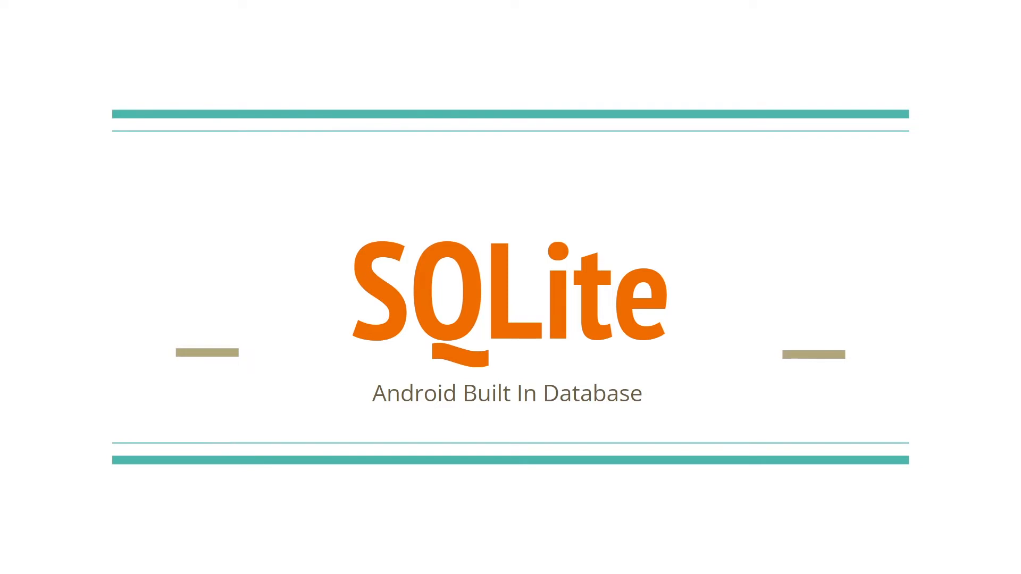
mouse_move(780, 376)
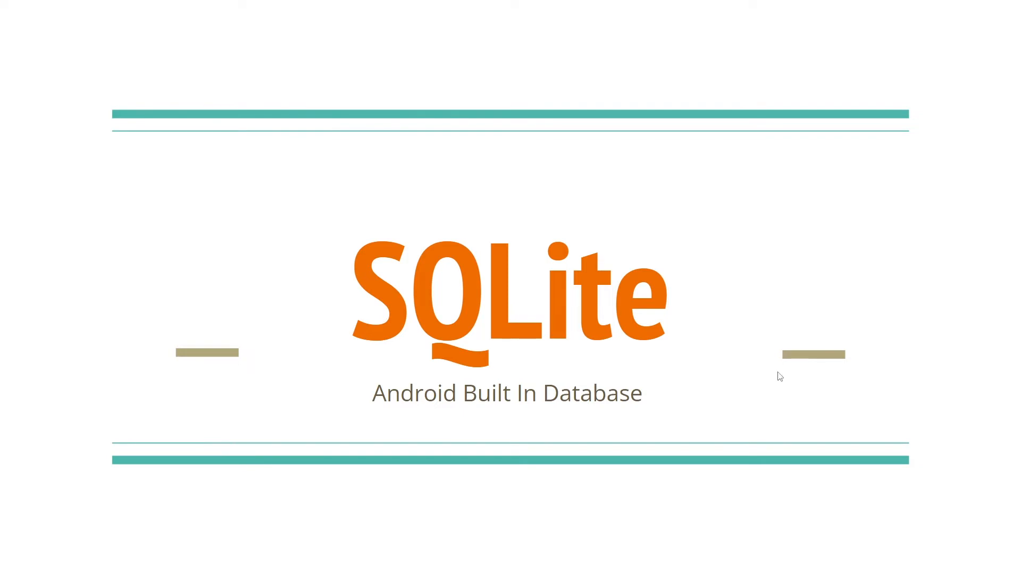